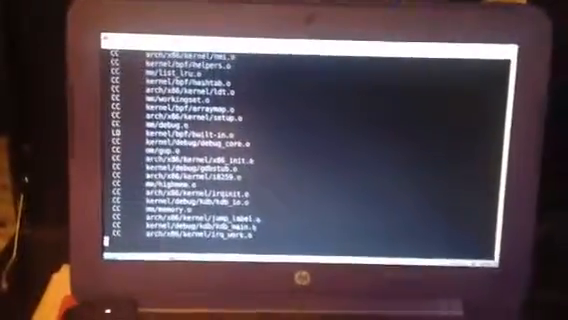
pyautogui.scroll(-3)
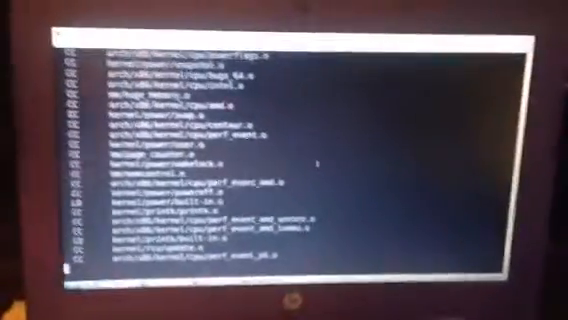
pyautogui.scroll(-3)
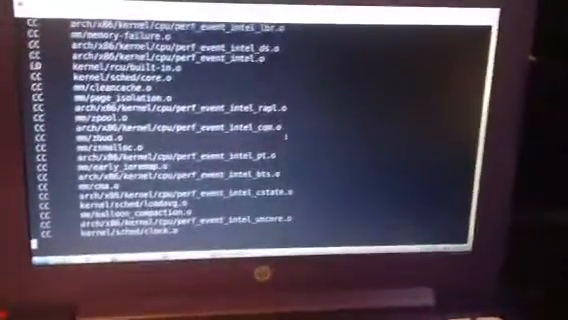
pyautogui.scroll(-3)
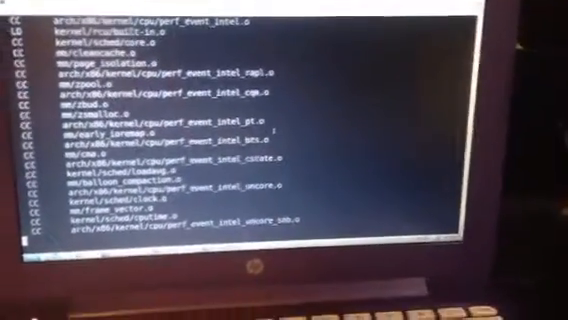
pyautogui.scroll(-3)
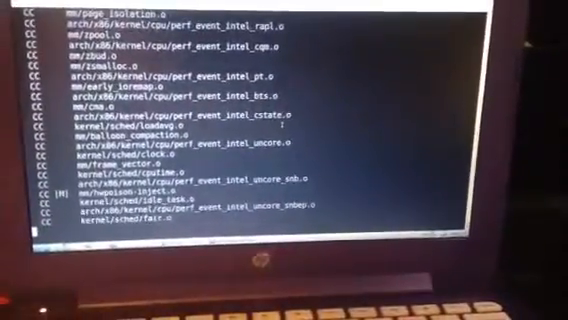